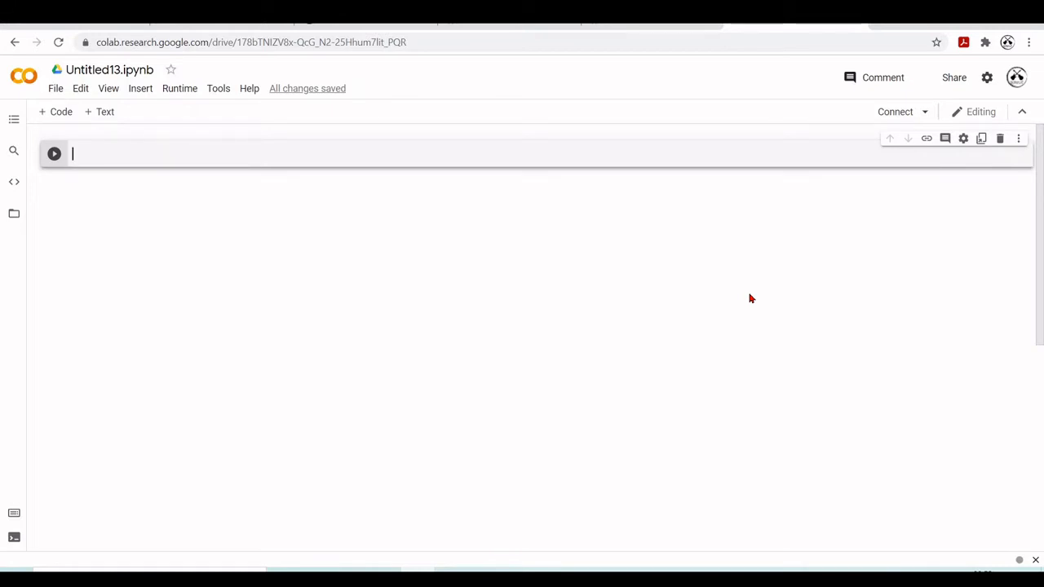
{"action": "mouse_move", "coordinate": [481, 243]}
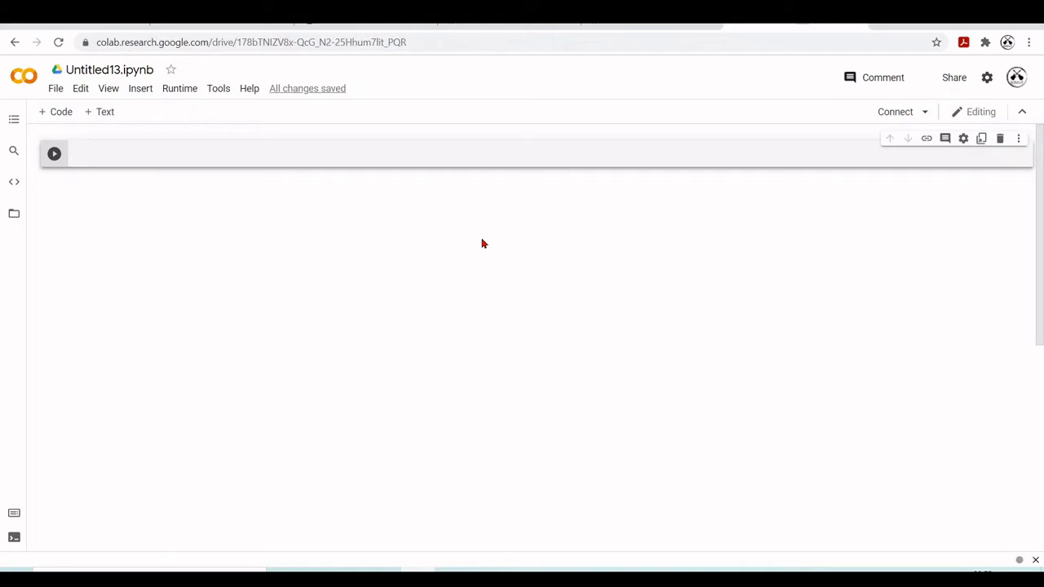
{"action": "mouse_move", "coordinate": [503, 206]}
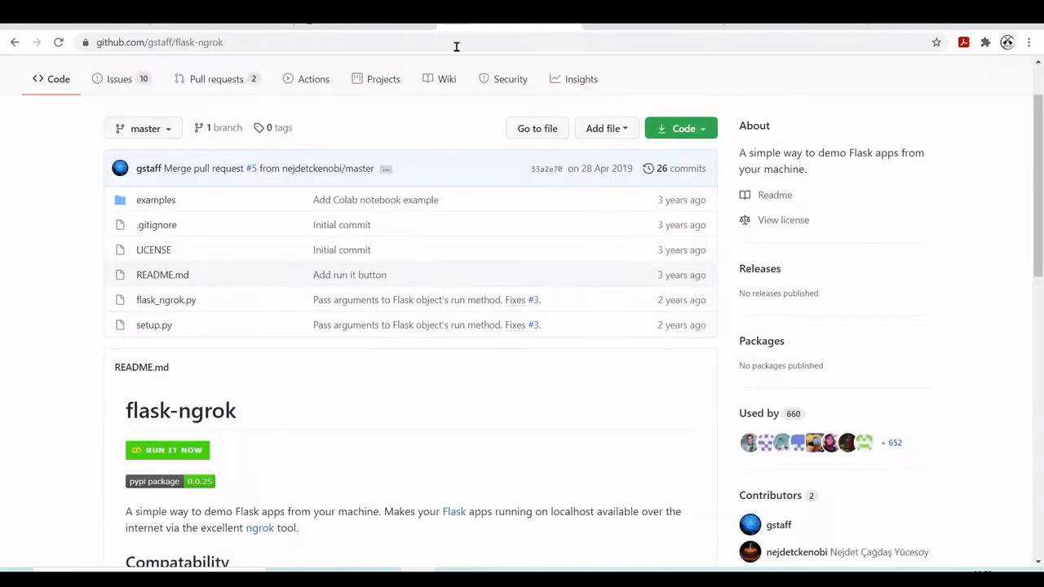
Scroll the flask-ngrok README down to its pip install flask-ngrok command.
{"action": "scroll", "scroll_direction": "down", "scroll_amount": 3}
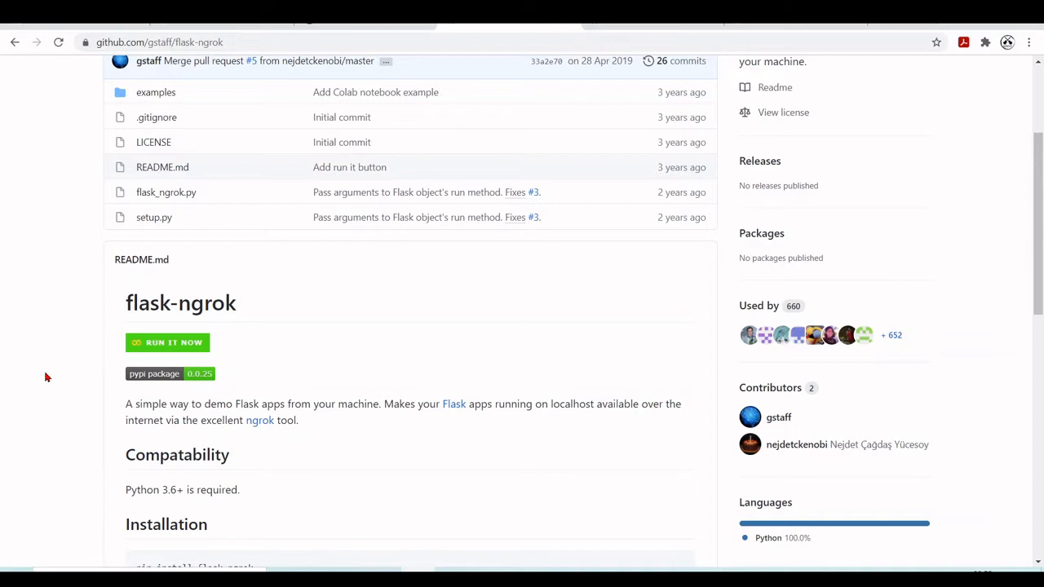
{"action": "scroll", "scroll_direction": "down", "scroll_amount": 3}
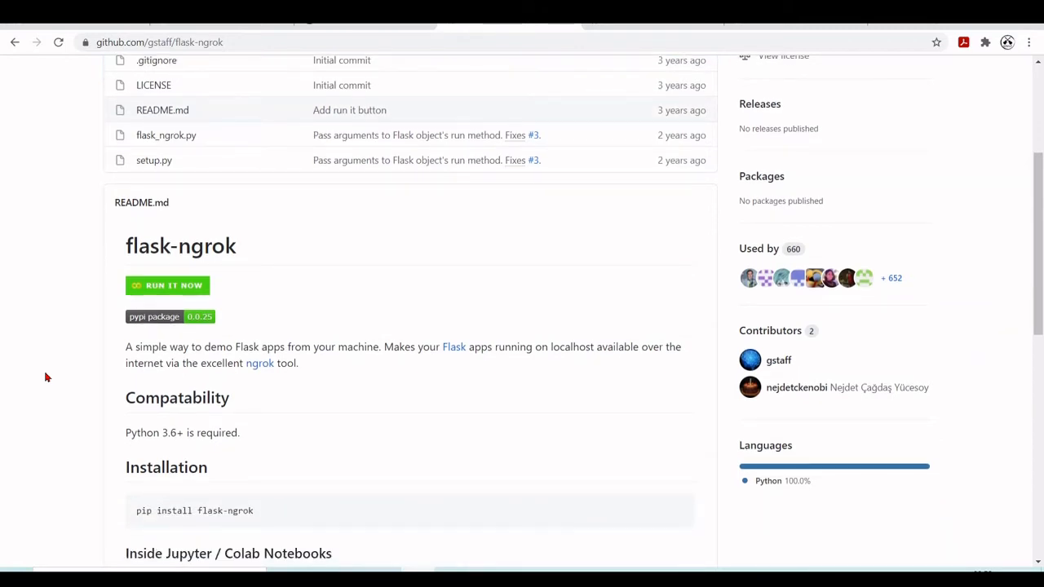
{"action": "mouse_move", "coordinate": [284, 530]}
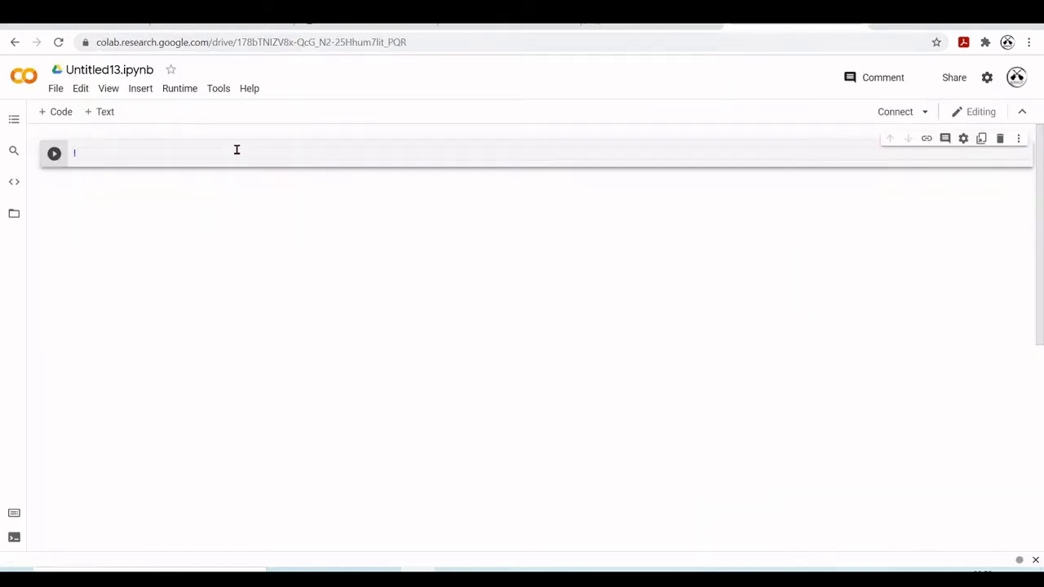
Run the !pip install flask-ngrok cell and move into the new empty code cell.
{"action": "left_click", "coordinate": [54, 153]}
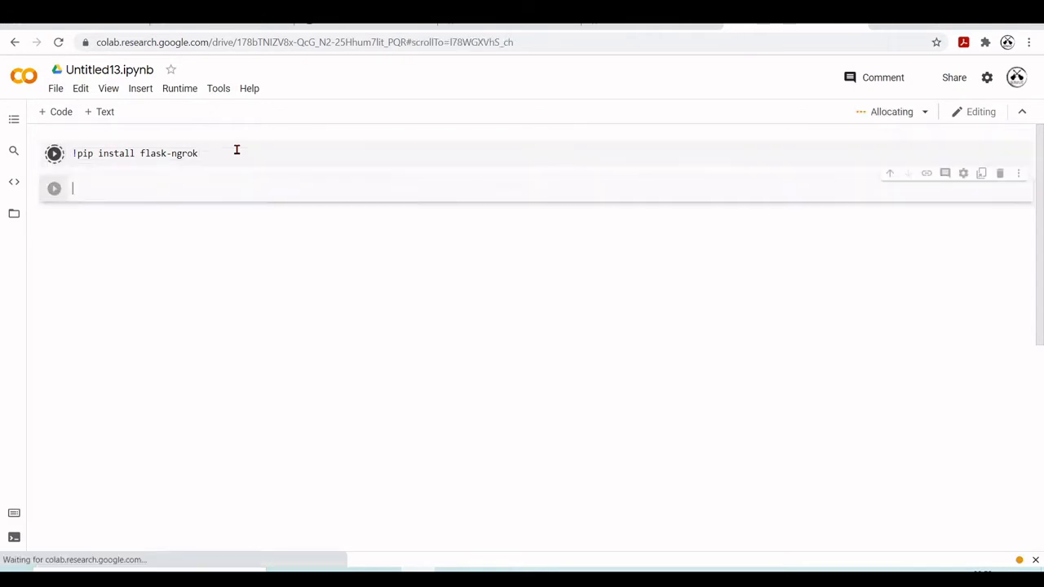
{"action": "left_click", "coordinate": [54, 153]}
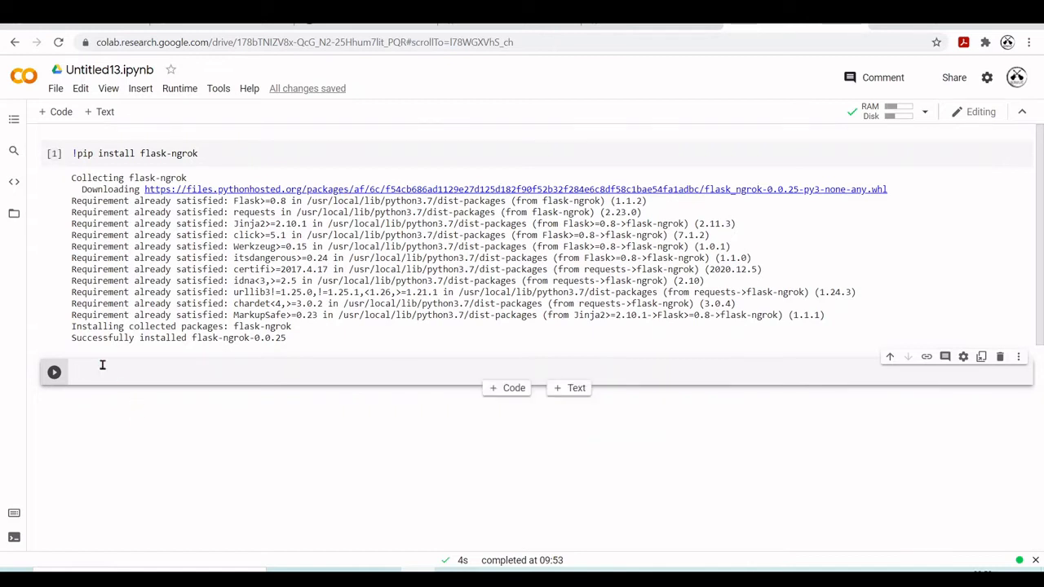
{"action": "left_click", "coordinate": [13, 212]}
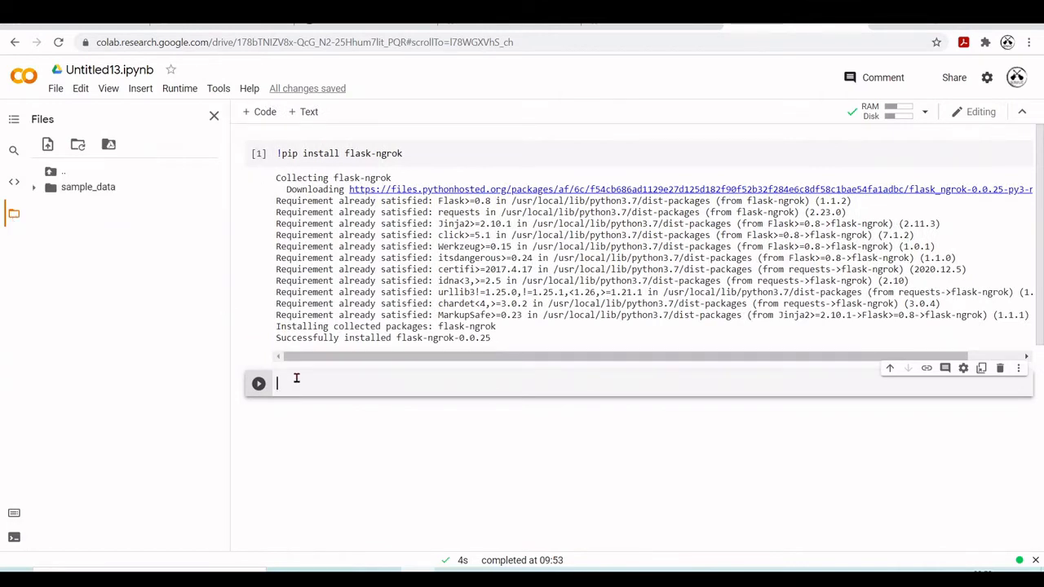
Download 'ACDC - Back In Black Intro.wav' from the GuitarsAI GitHub repo with !wget.
{"action": "type", "text": "!wget https://github.com/GuitarsAI/MLfAS/raw/master/audio/ACDC%20-%20Back%20In%20Black%20Intro.wav"}
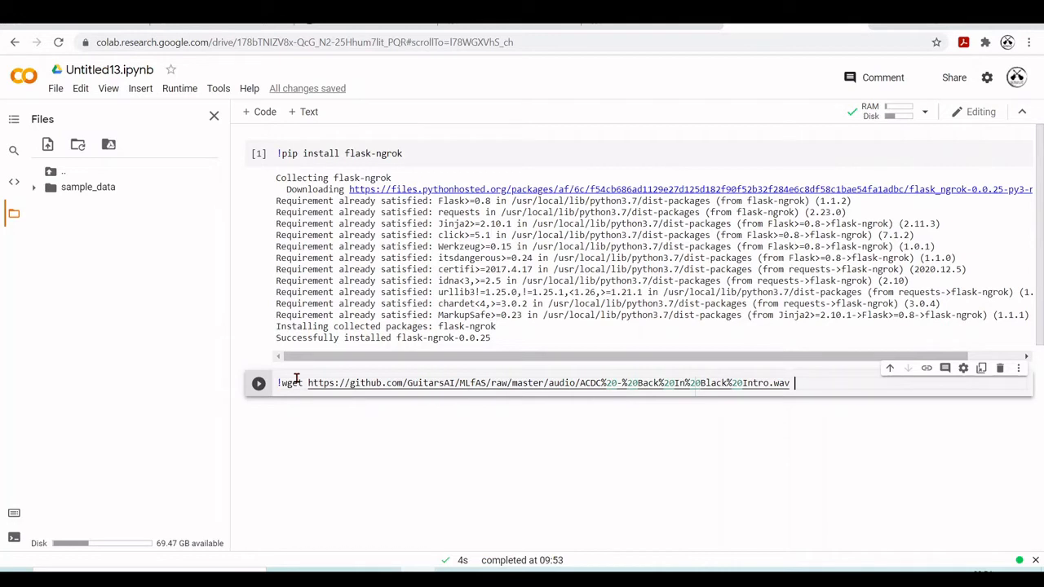
{"action": "left_click", "coordinate": [258, 382]}
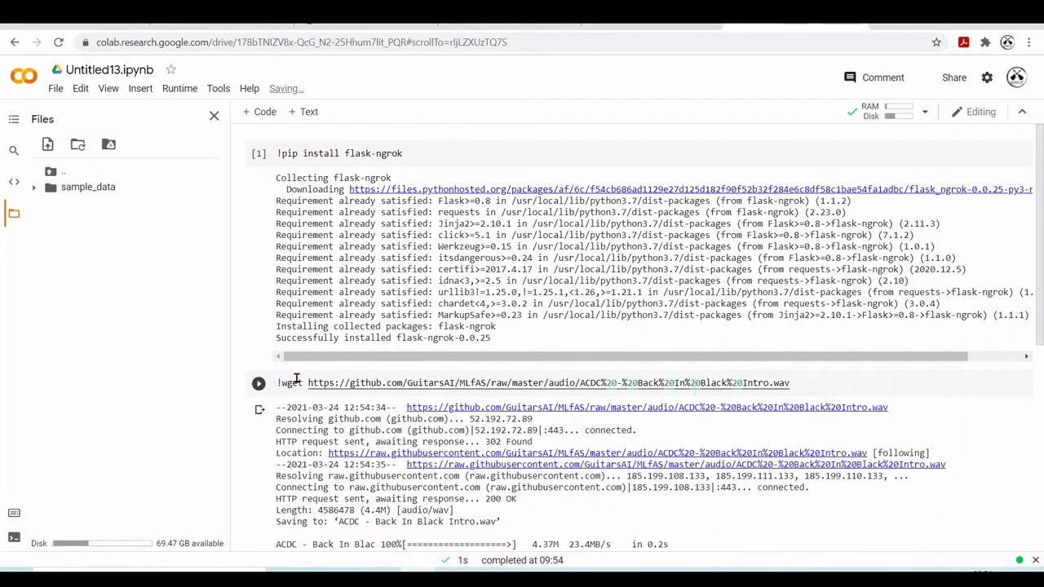
{"action": "scroll", "scroll_direction": "down", "scroll_amount": 3}
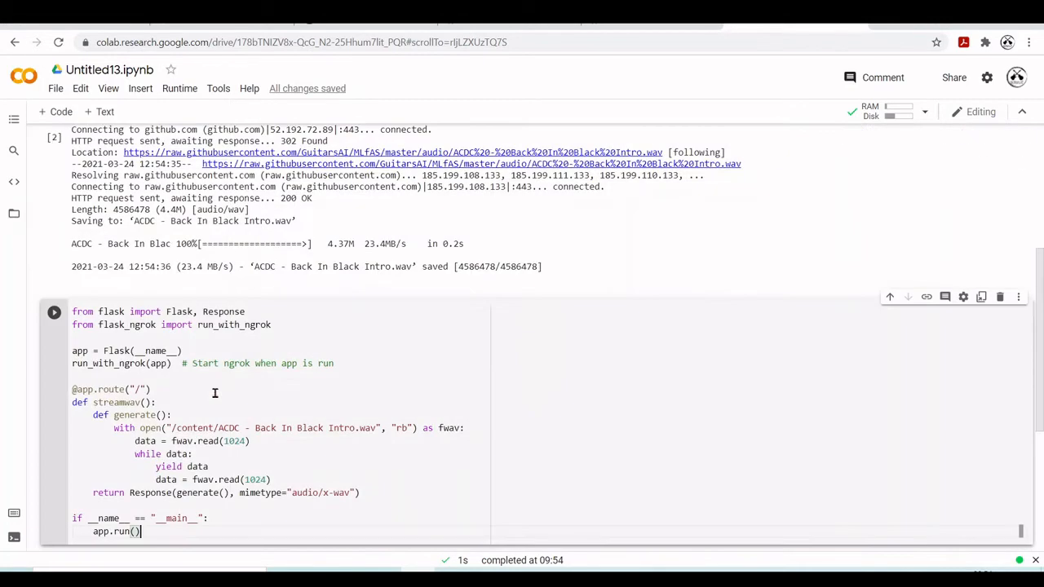
{"action": "mouse_move", "coordinate": [548, 372]}
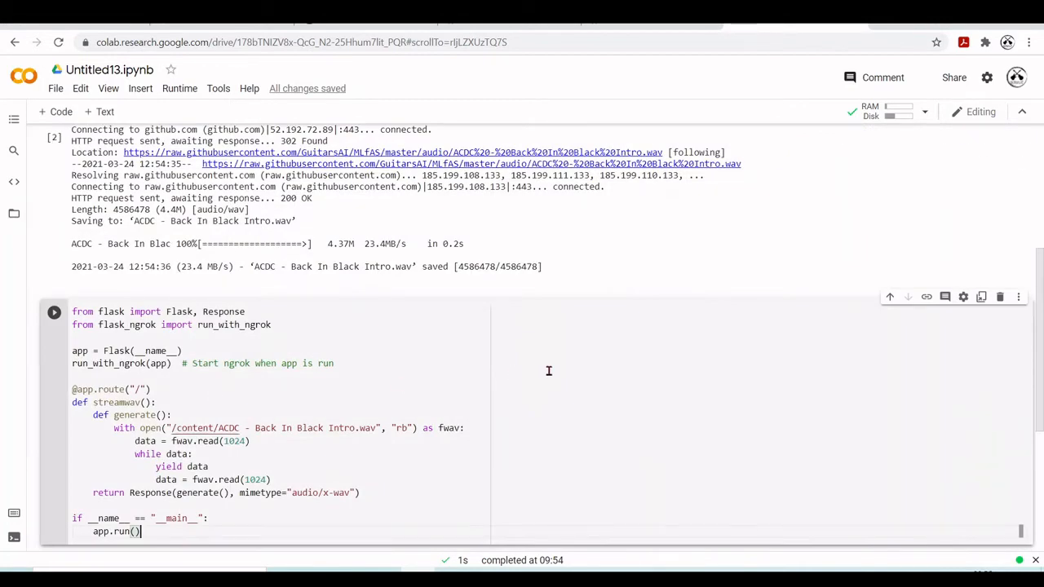
{"action": "mouse_move", "coordinate": [227, 316]}
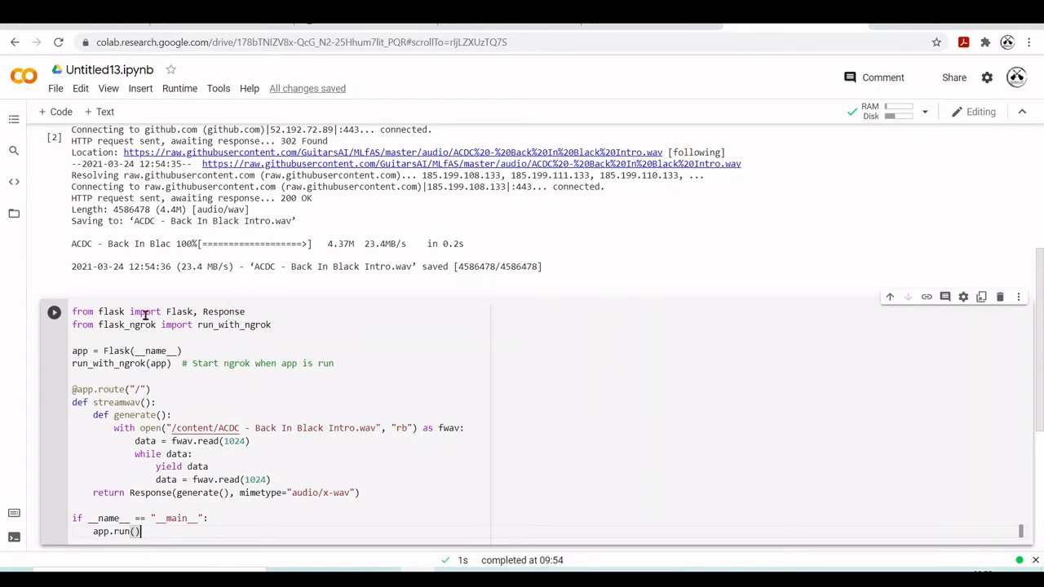
{"action": "mouse_move", "coordinate": [313, 329]}
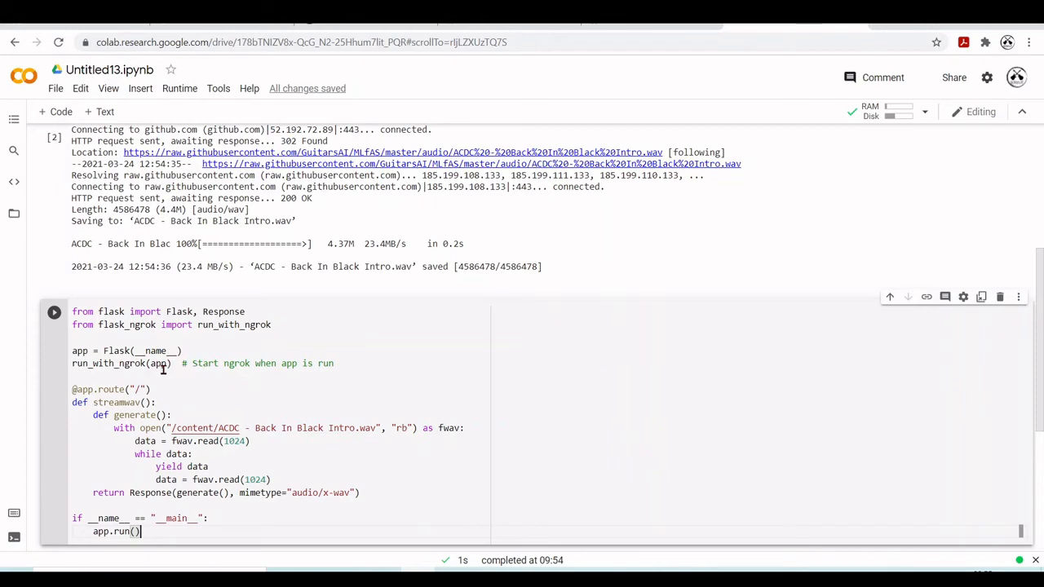
{"action": "mouse_move", "coordinate": [225, 365]}
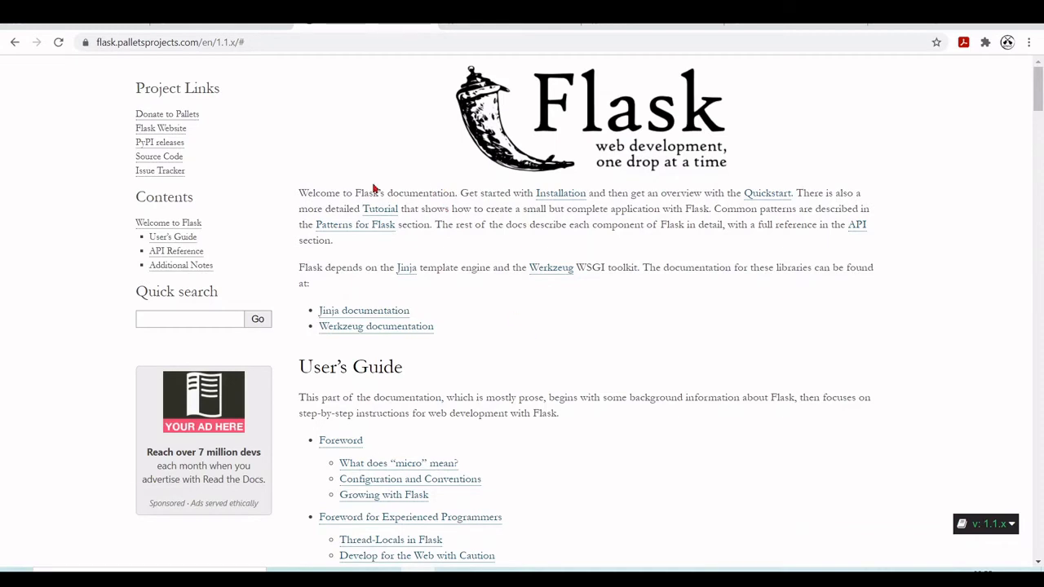
Open the Flask Tutorial page and look through its Flaskr blog example.
{"action": "scroll", "scroll_direction": "down", "scroll_amount": 3}
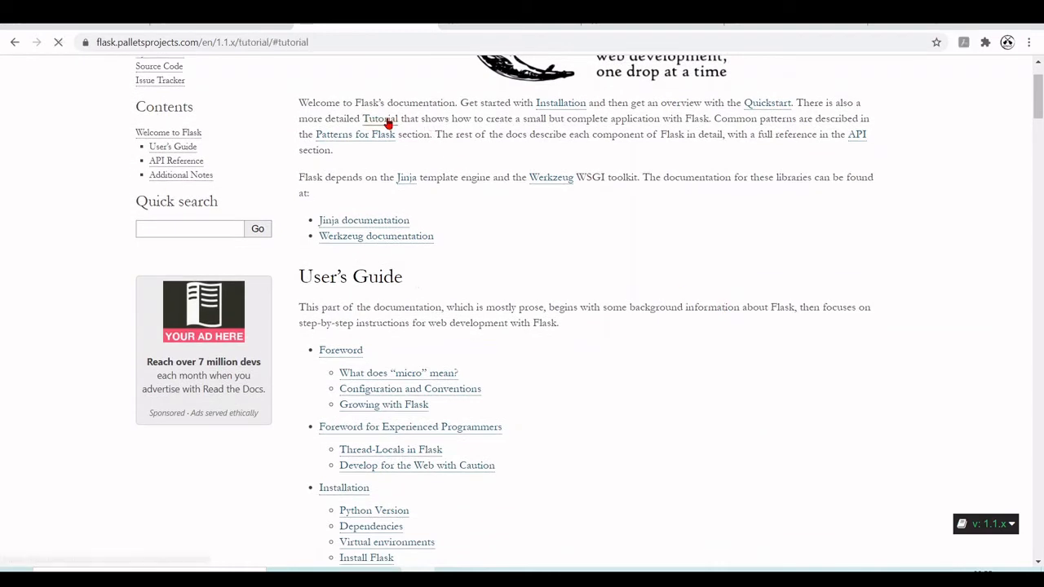
{"action": "left_click", "coordinate": [379, 117]}
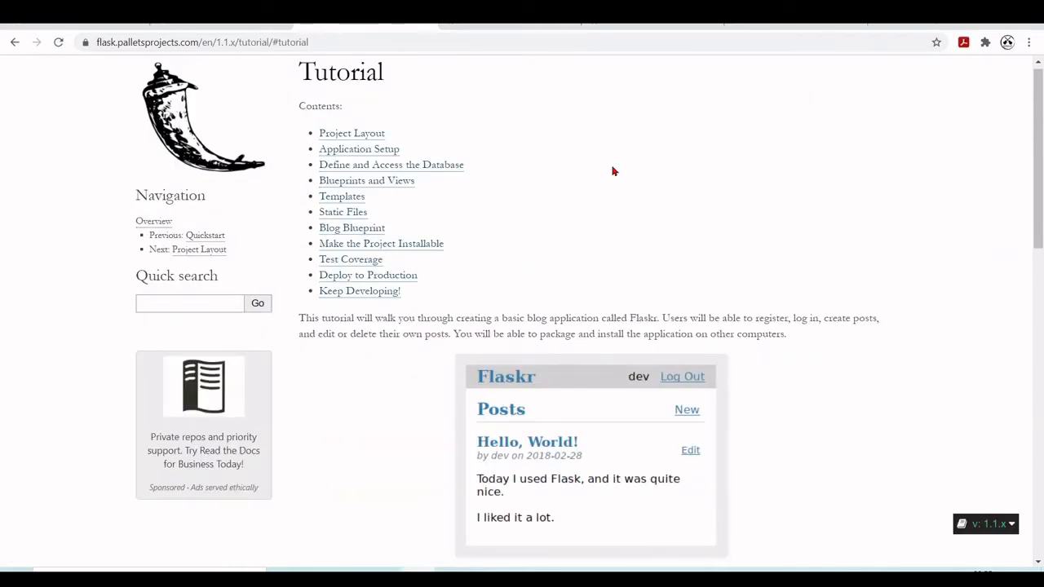
{"action": "mouse_move", "coordinate": [761, 216]}
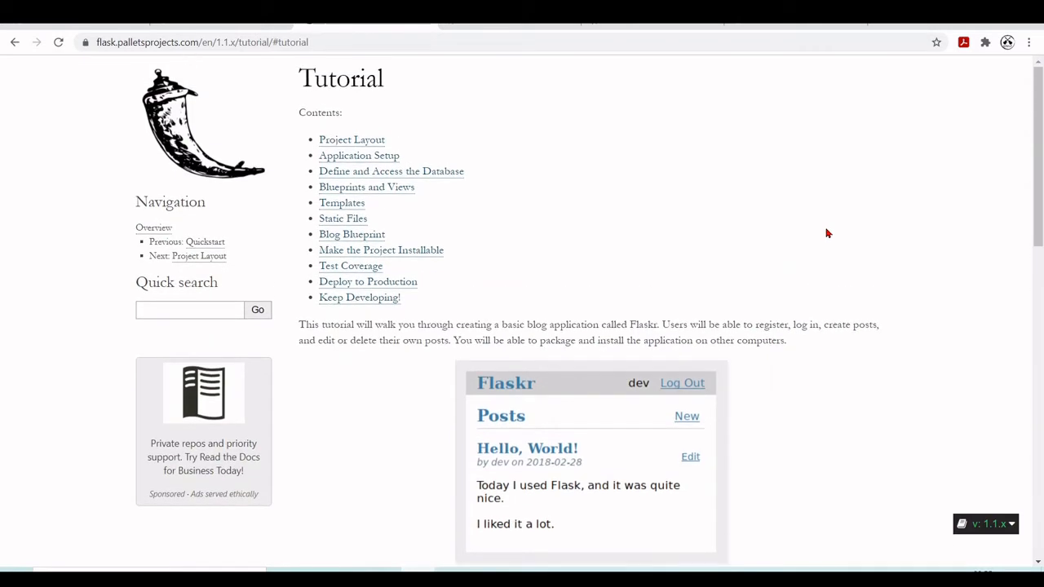
{"action": "scroll", "scroll_direction": "down", "scroll_amount": 3}
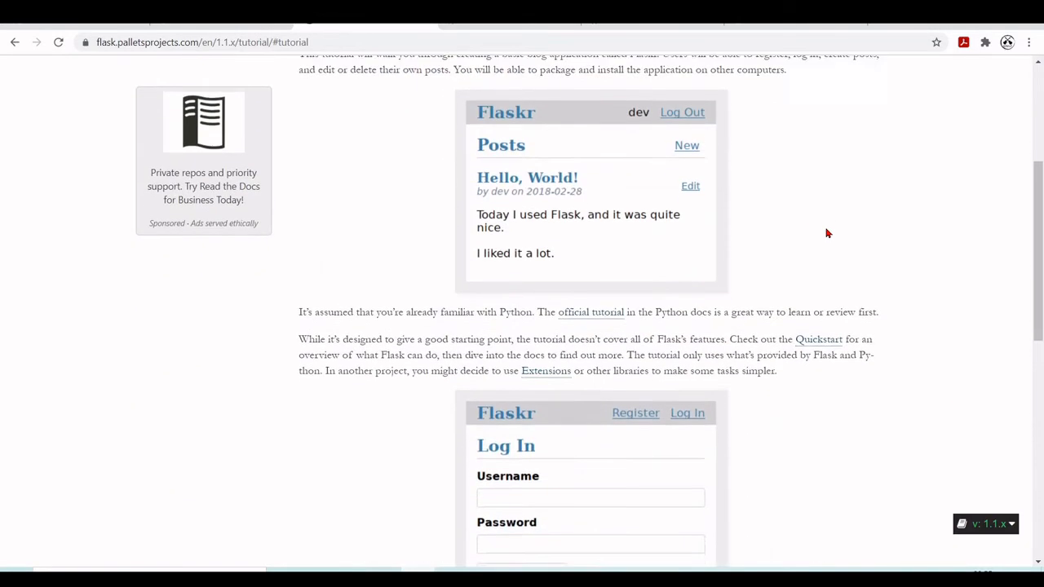
{"action": "scroll", "scroll_direction": "down", "scroll_amount": 3}
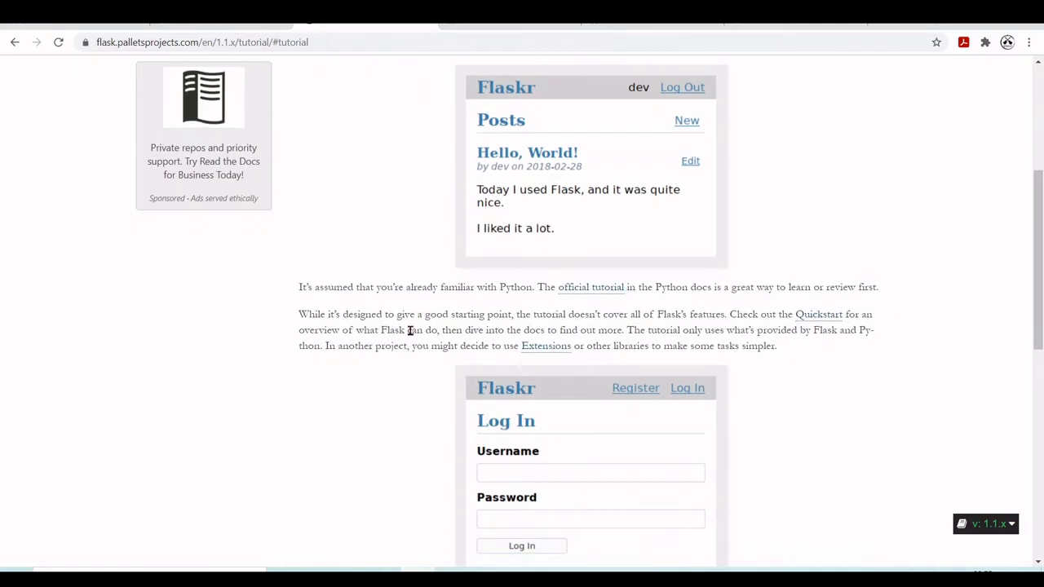
{"action": "scroll", "scroll_direction": "up", "scroll_amount": 3}
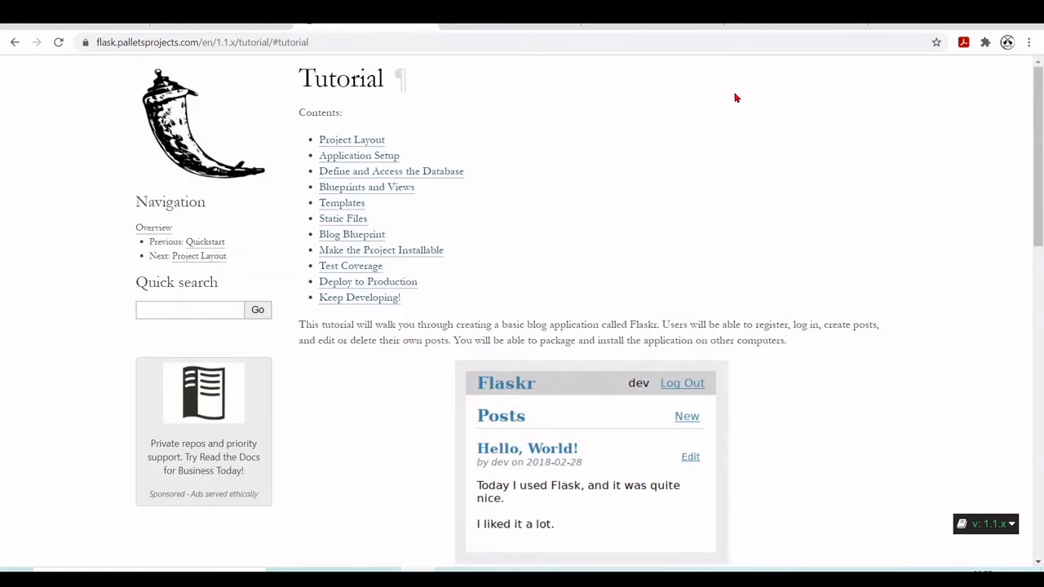
{"action": "mouse_move", "coordinate": [529, 183]}
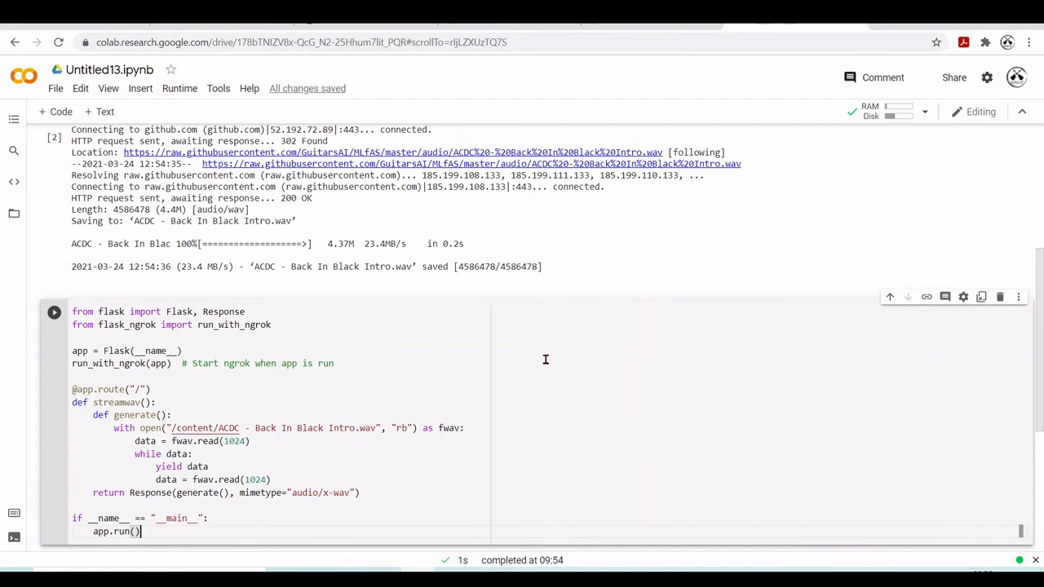
{"action": "mouse_move", "coordinate": [264, 398]}
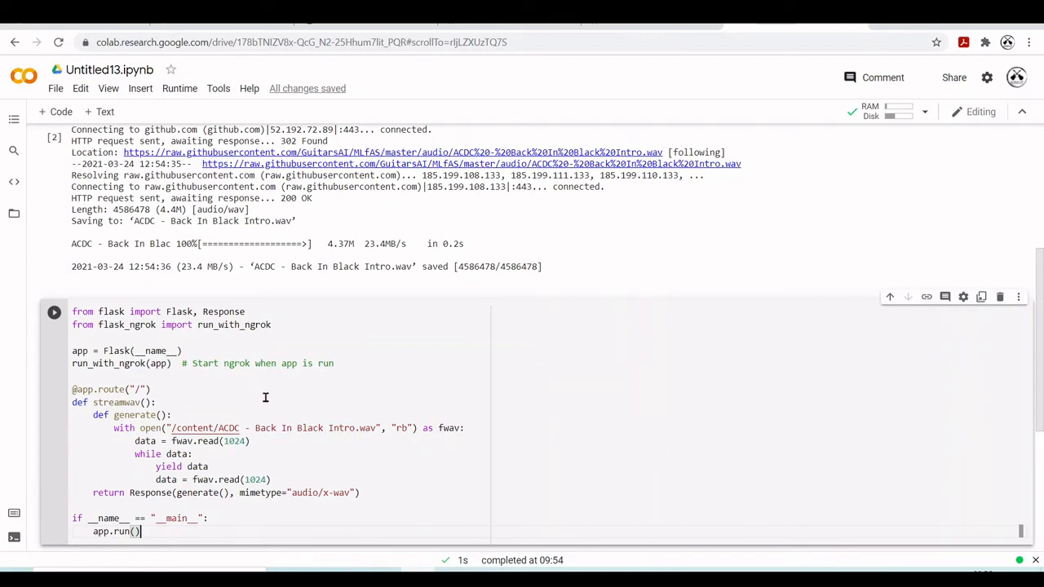
{"action": "mouse_move", "coordinate": [374, 433]}
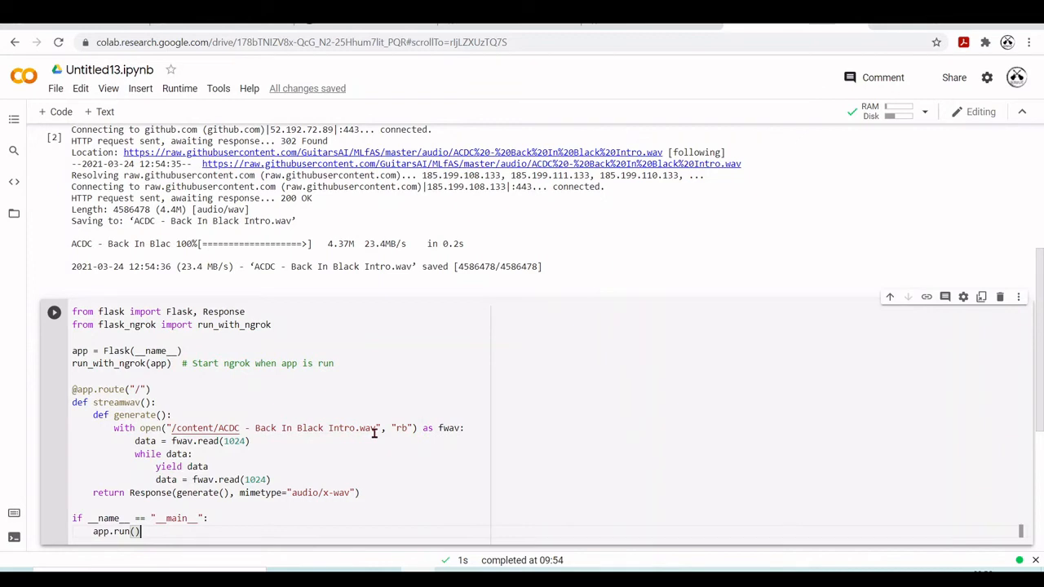
{"action": "mouse_move", "coordinate": [236, 425]}
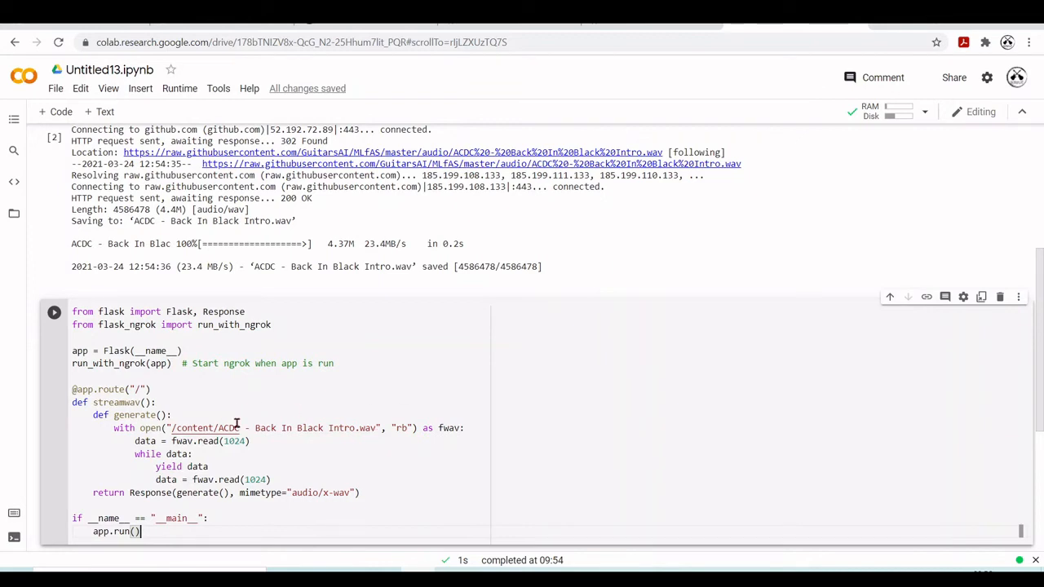
{"action": "mouse_move", "coordinate": [365, 376]}
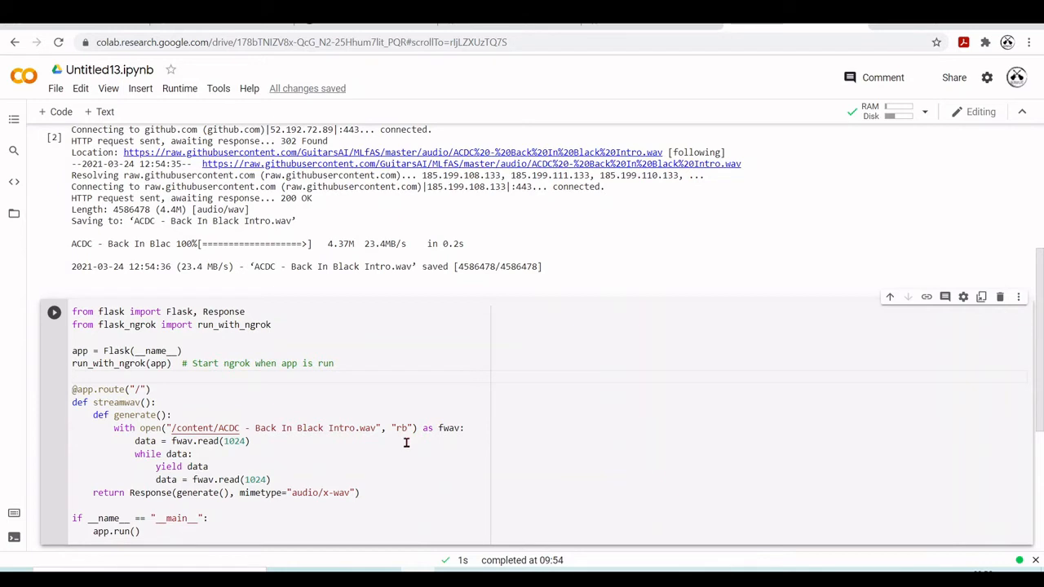
{"action": "mouse_move", "coordinate": [411, 408]}
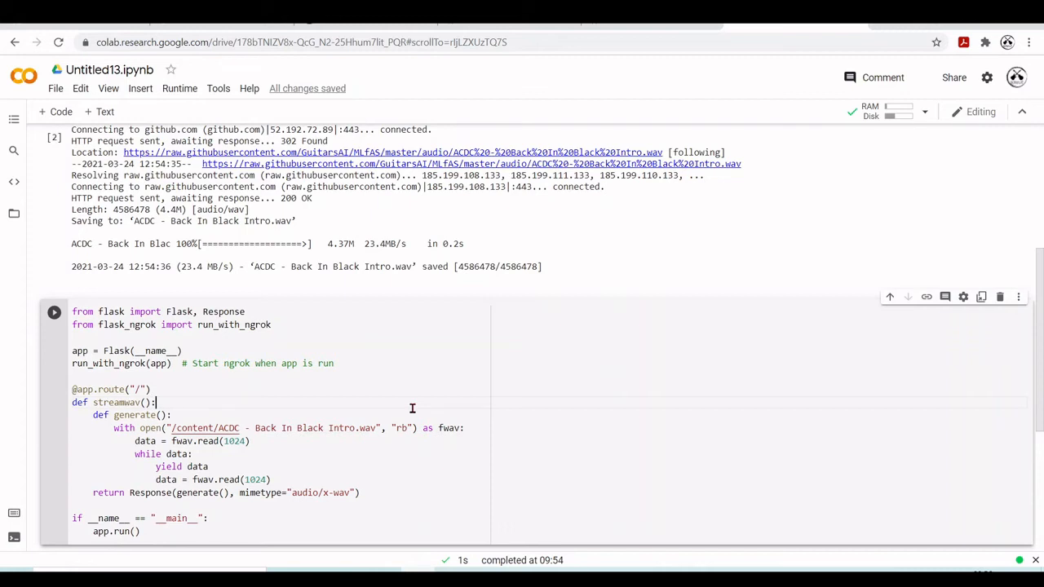
{"action": "mouse_move", "coordinate": [95, 362]}
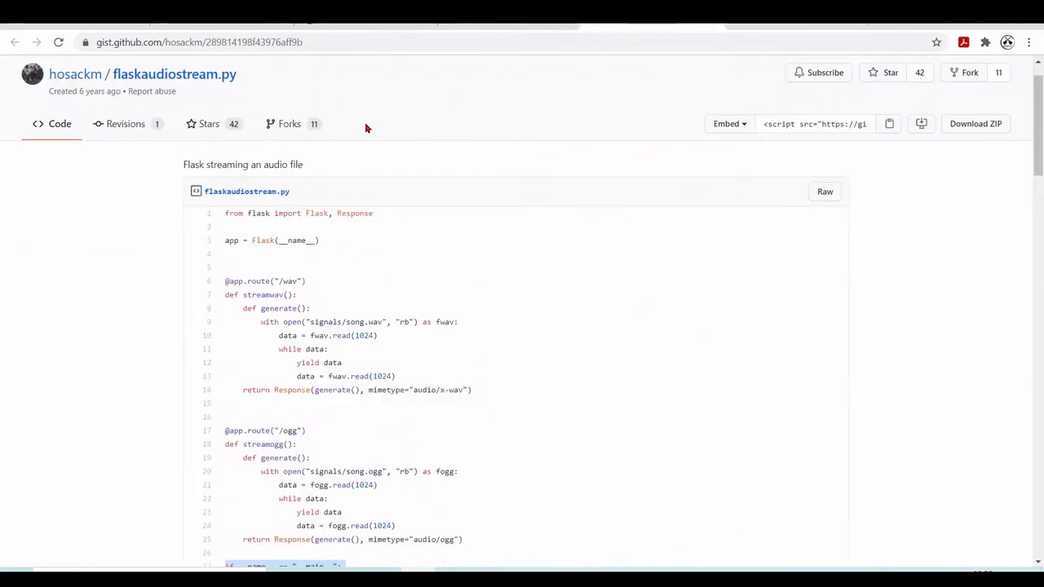
{"action": "scroll", "scroll_direction": "up", "scroll_amount": 3}
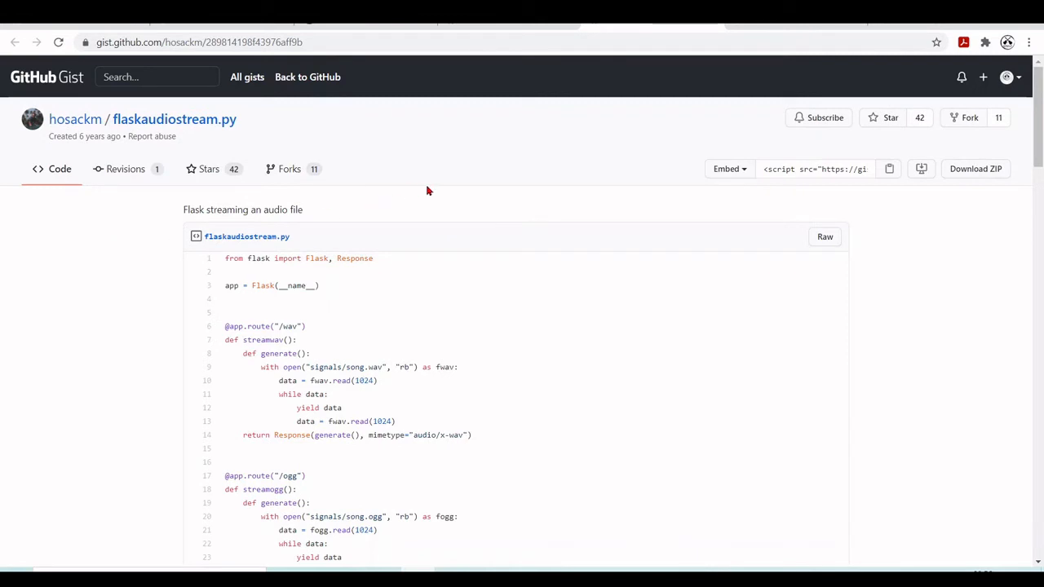
{"action": "mouse_move", "coordinate": [412, 228]}
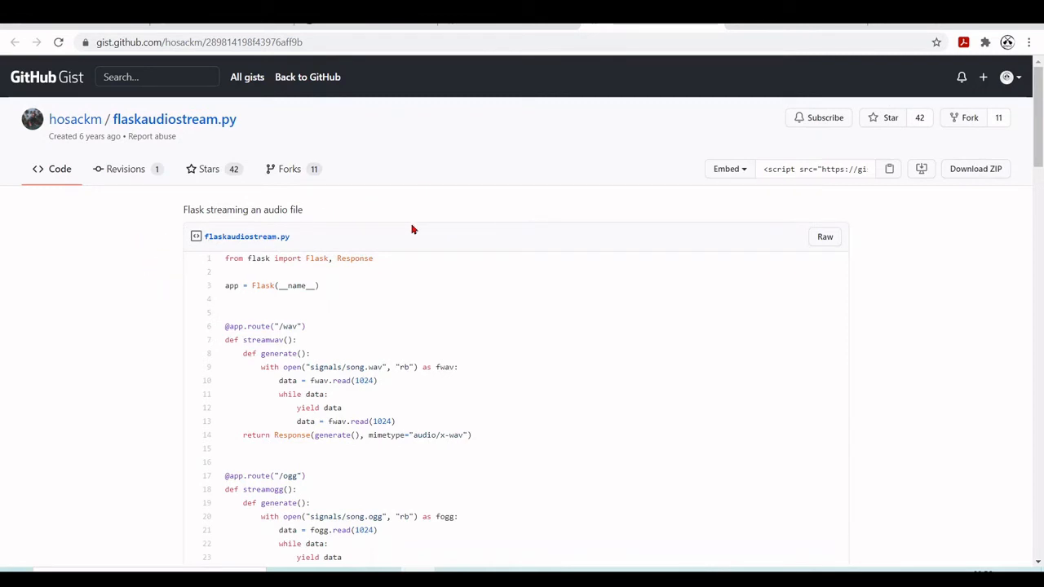
{"action": "scroll", "scroll_direction": "down", "scroll_amount": 3}
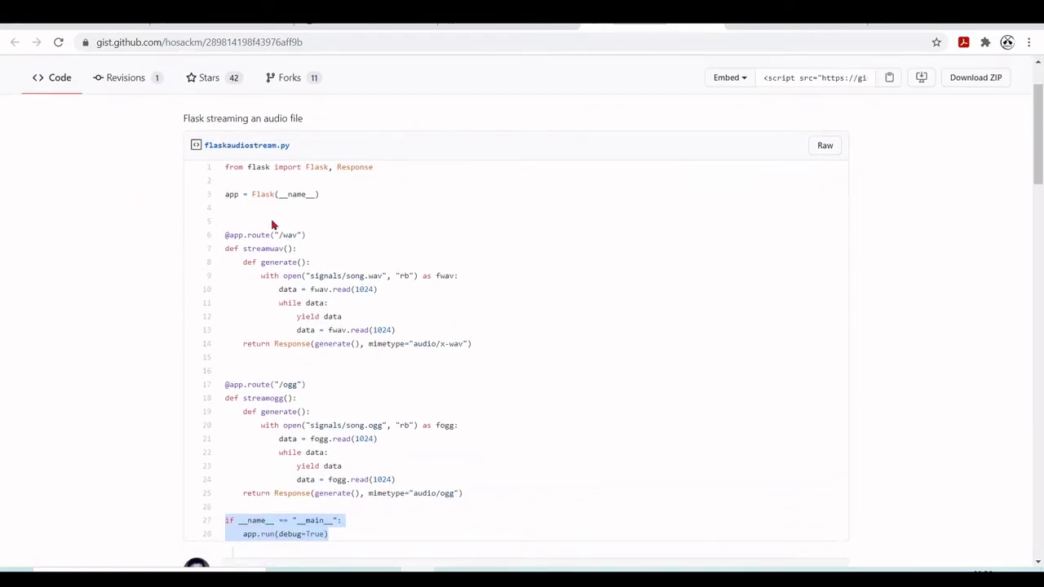
{"action": "mouse_move", "coordinate": [525, 326]}
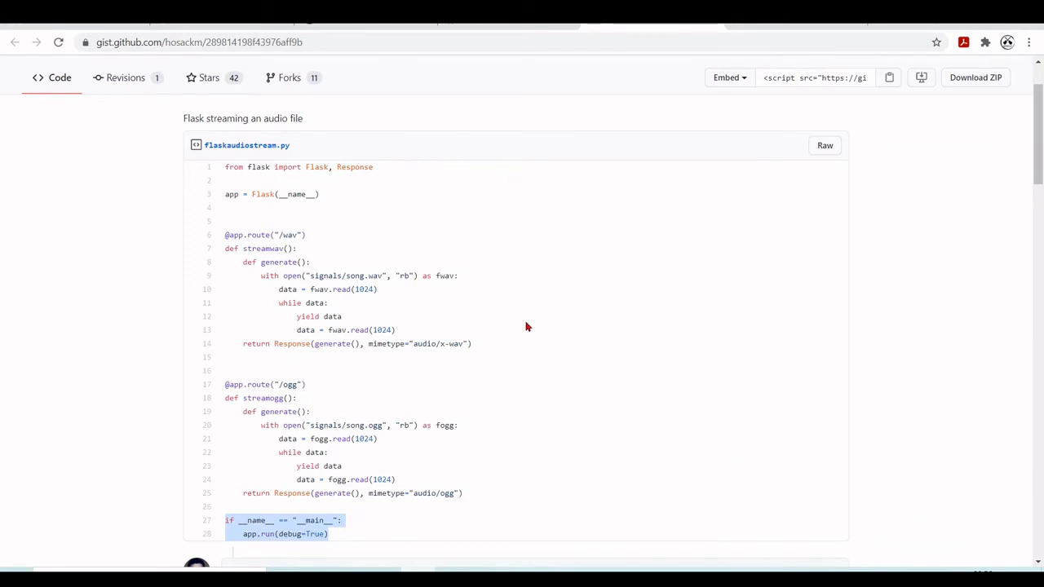
{"action": "scroll", "scroll_direction": "up", "scroll_amount": 3}
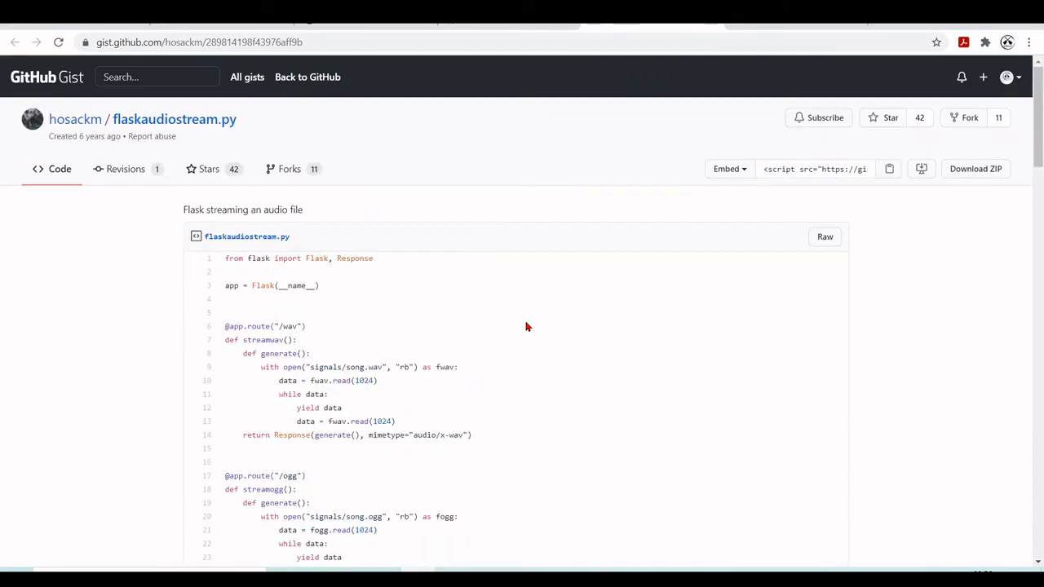
{"action": "mouse_move", "coordinate": [75, 120]}
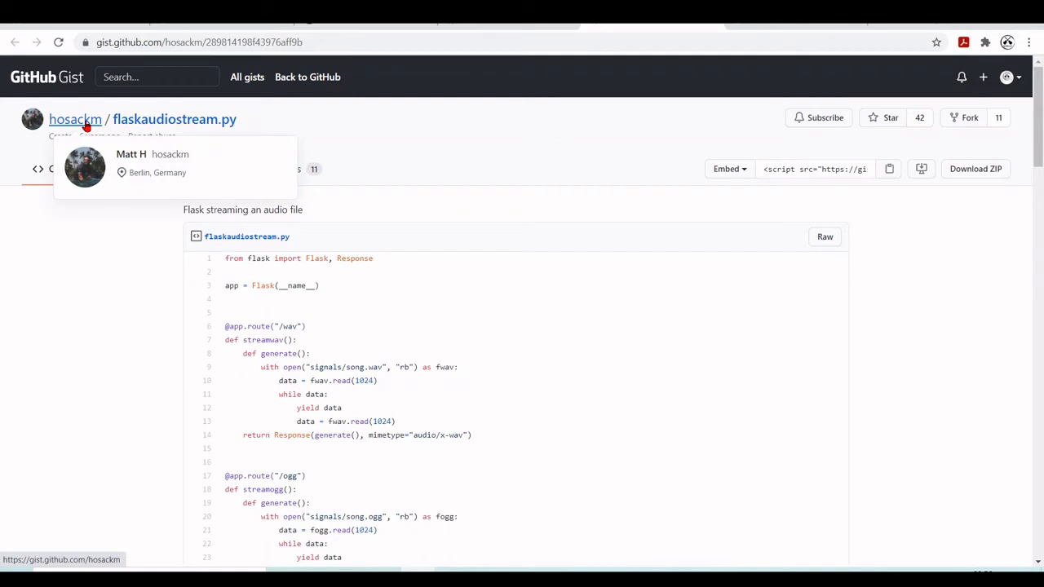
{"action": "mouse_move", "coordinate": [692, 24]}
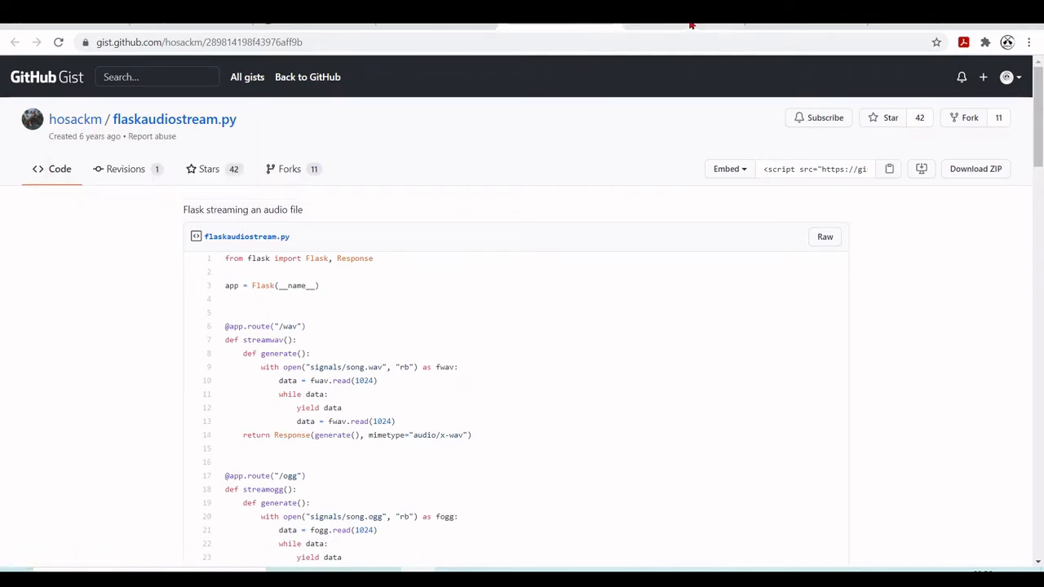
{"action": "left_click", "coordinate": [75, 119]}
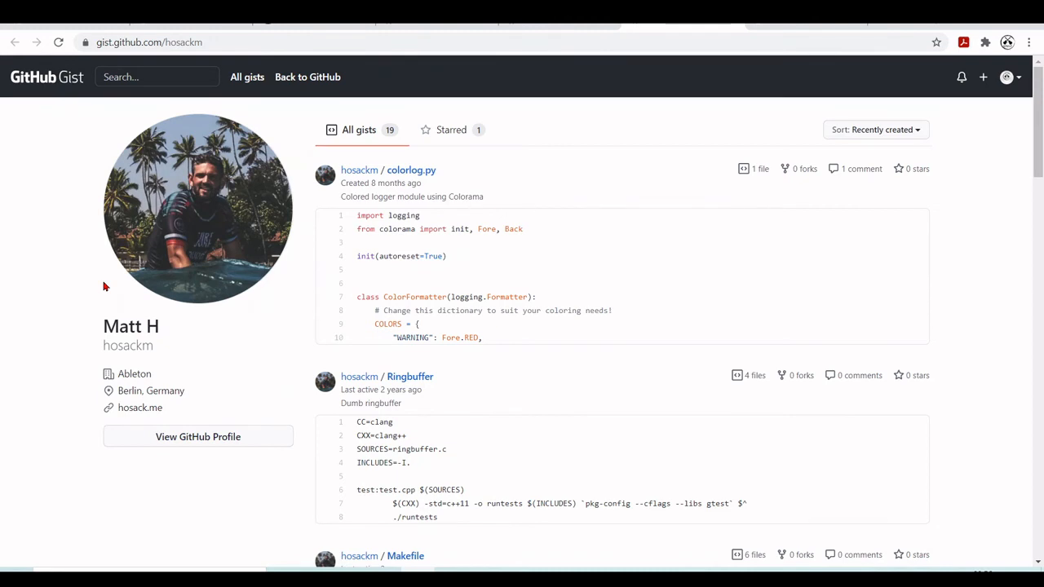
{"action": "mouse_move", "coordinate": [63, 325]}
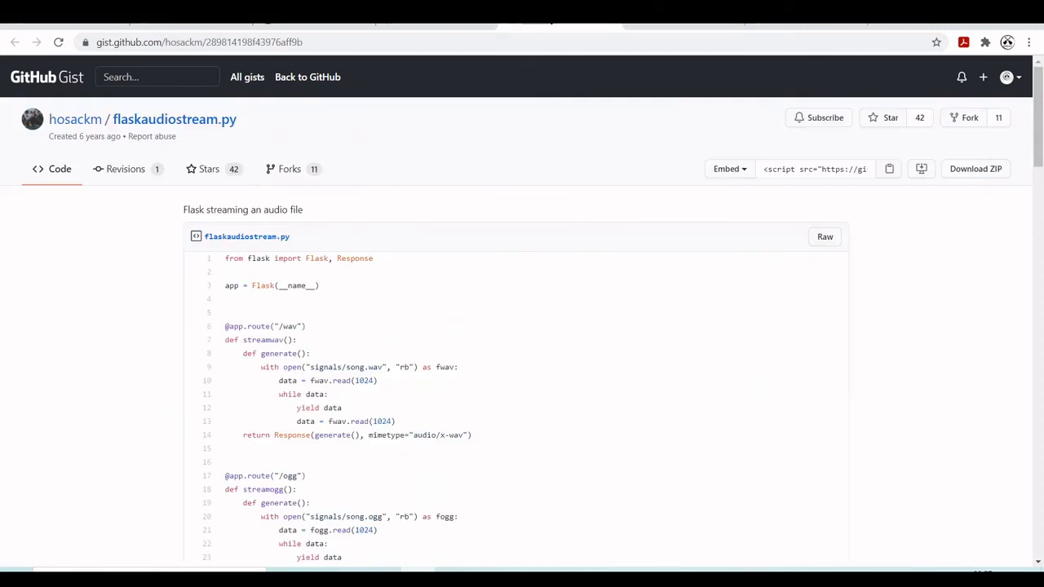
{"action": "scroll", "scroll_direction": "down", "scroll_amount": 3}
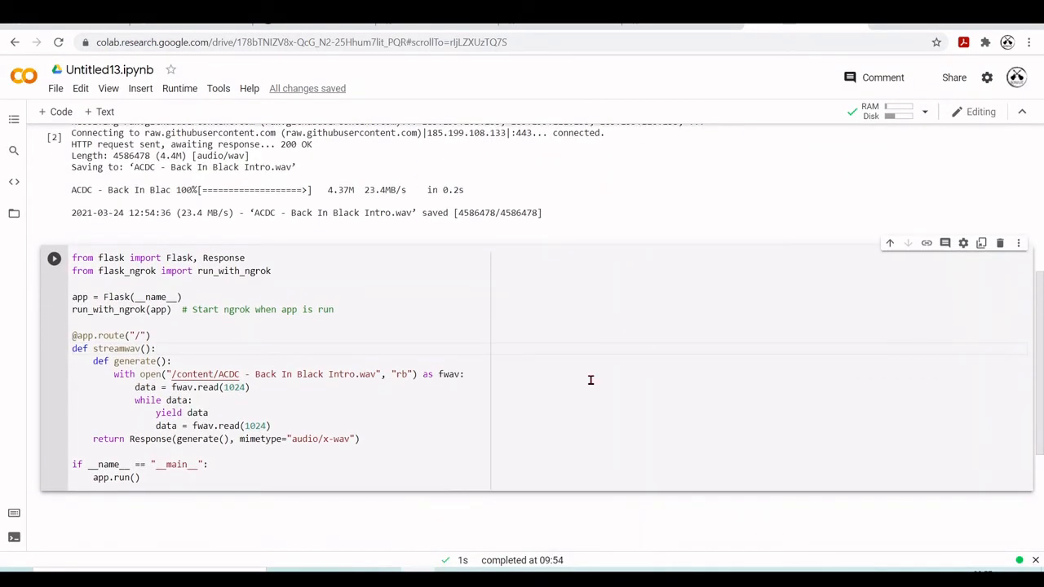
{"action": "mouse_move", "coordinate": [219, 234]}
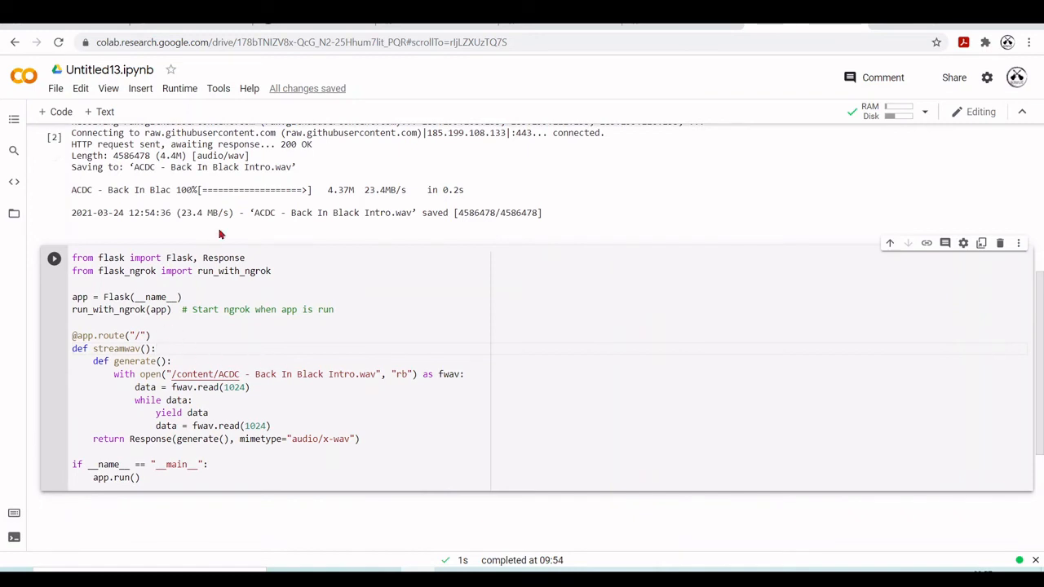
{"action": "mouse_move", "coordinate": [452, 390]}
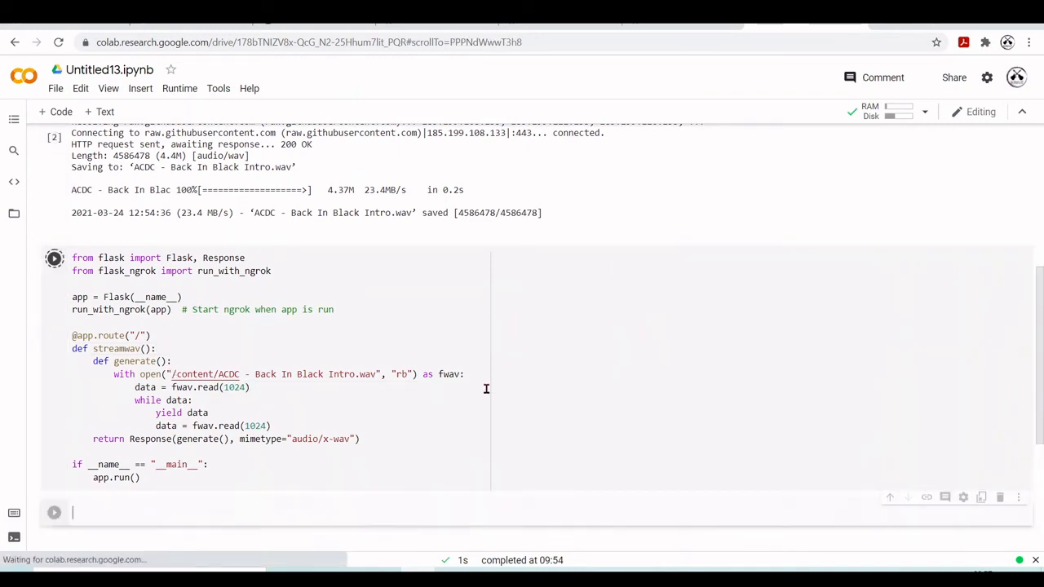
Run the Flask streaming app cell until its output shows the public ngrok URL.
{"action": "left_click", "coordinate": [54, 258]}
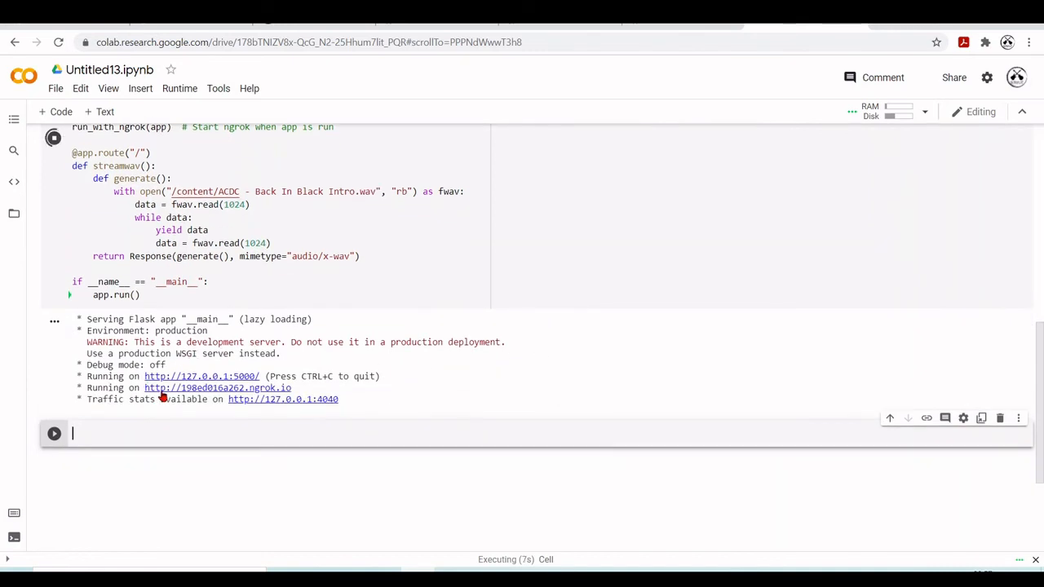
{"action": "mouse_move", "coordinate": [177, 391]}
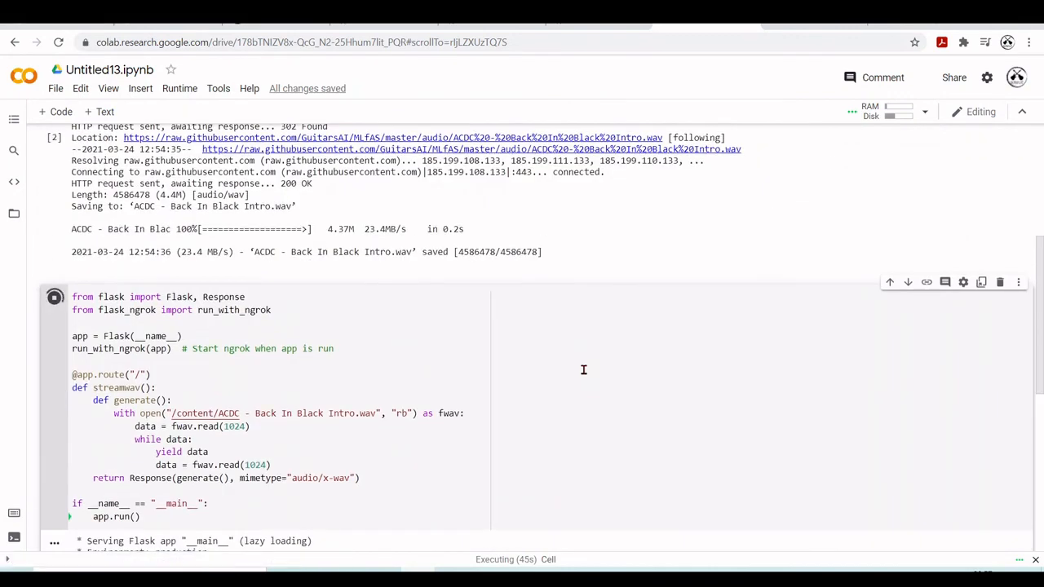
{"action": "scroll", "scroll_direction": "down", "scroll_amount": 3}
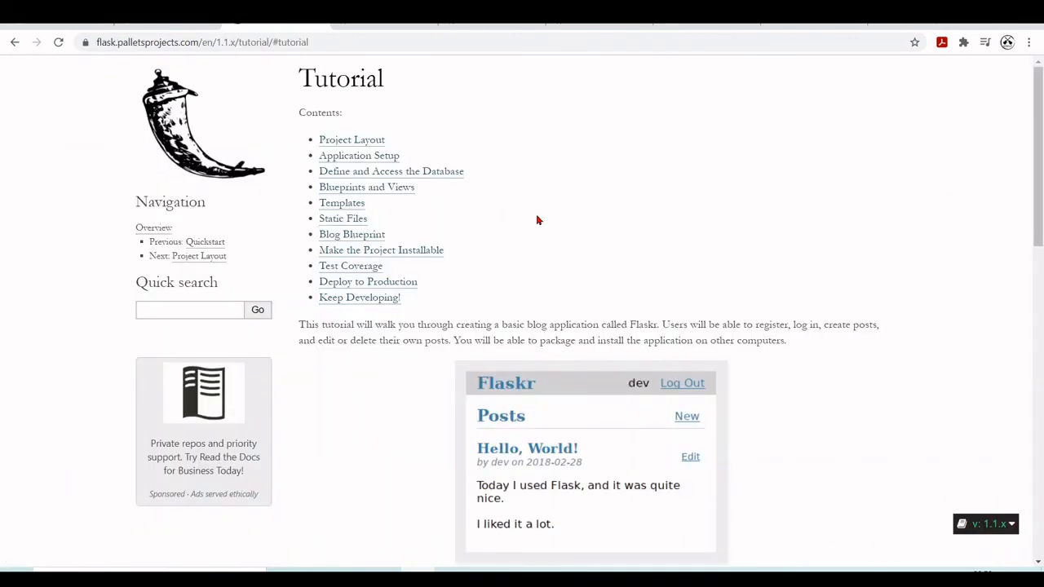
Return to the Flask documentation home page and skim its User's Guide contents.
{"action": "left_click", "coordinate": [15, 42]}
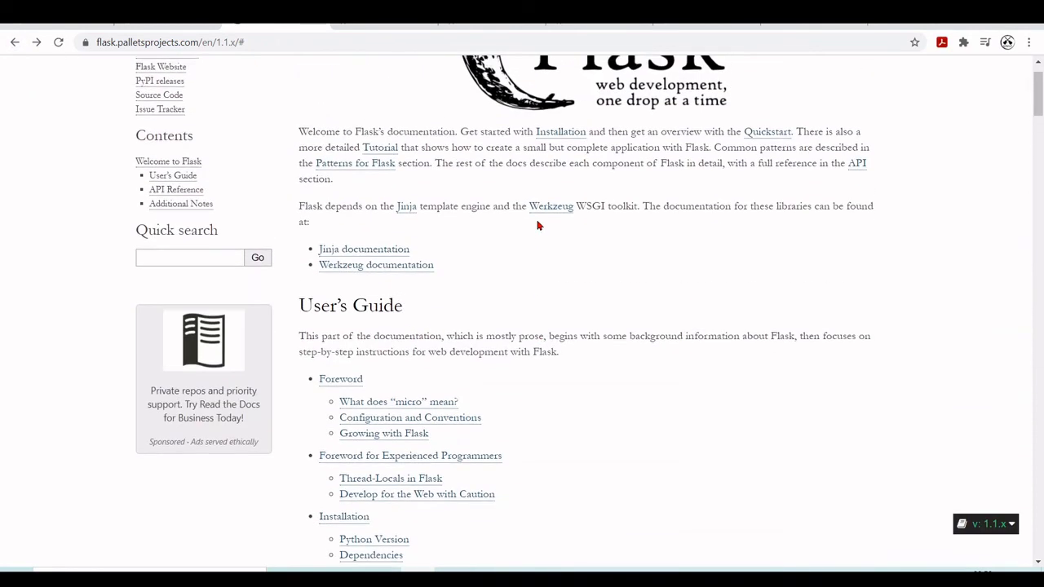
{"action": "scroll", "scroll_direction": "up", "scroll_amount": 3}
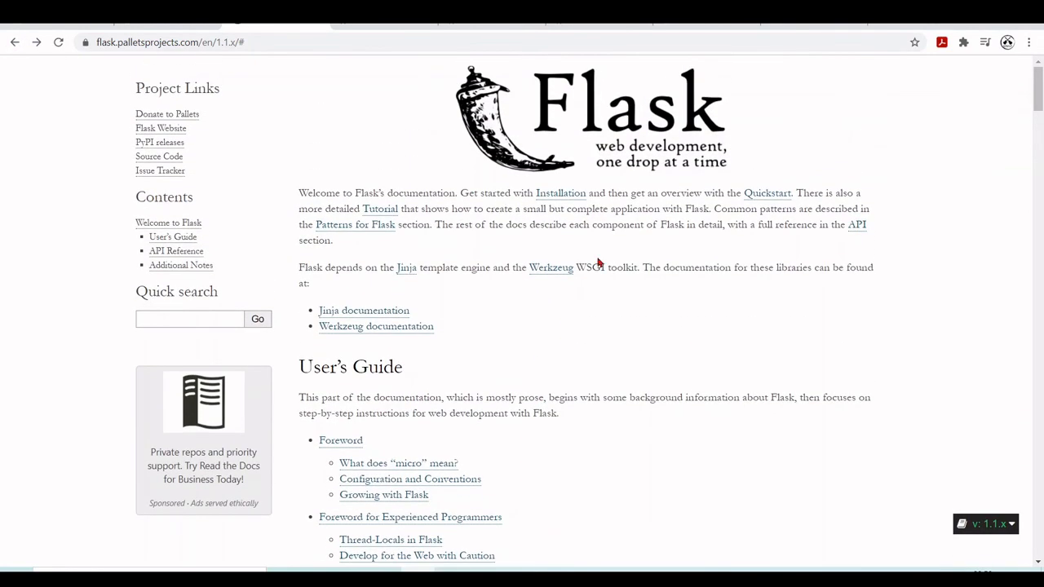
{"action": "scroll", "scroll_direction": "down", "scroll_amount": 3}
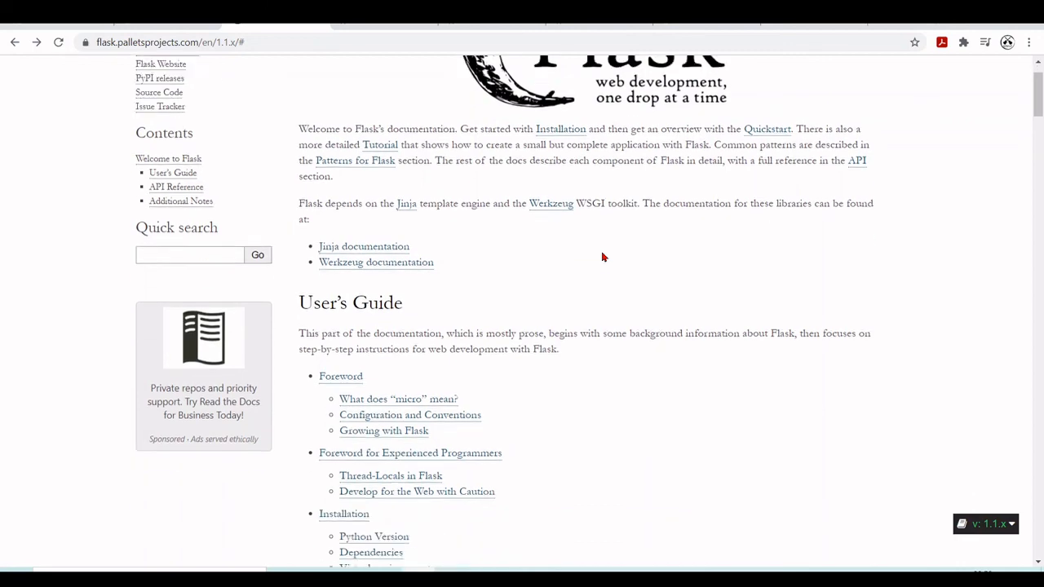
{"action": "scroll", "scroll_direction": "up", "scroll_amount": 3}
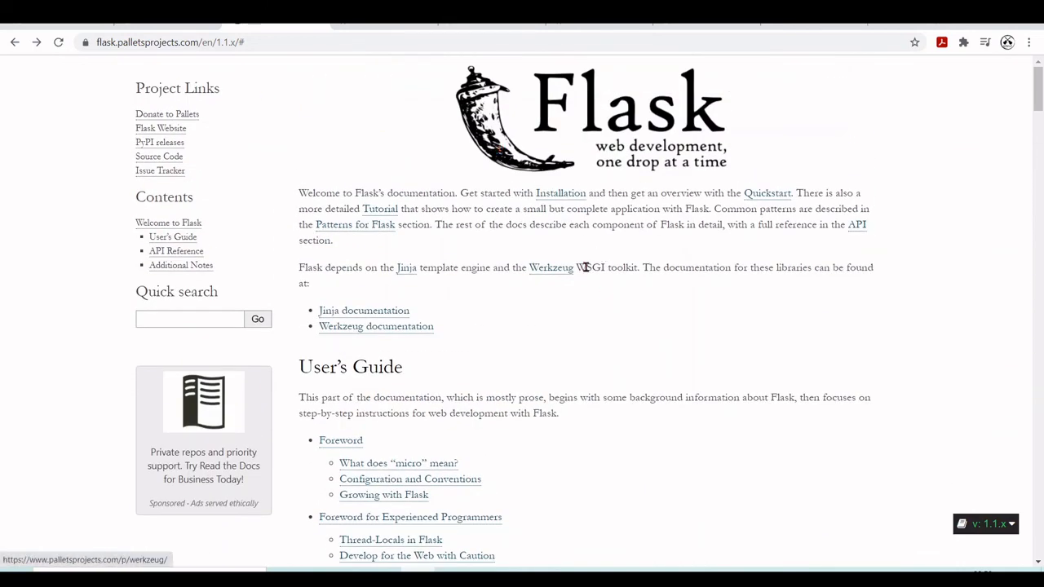